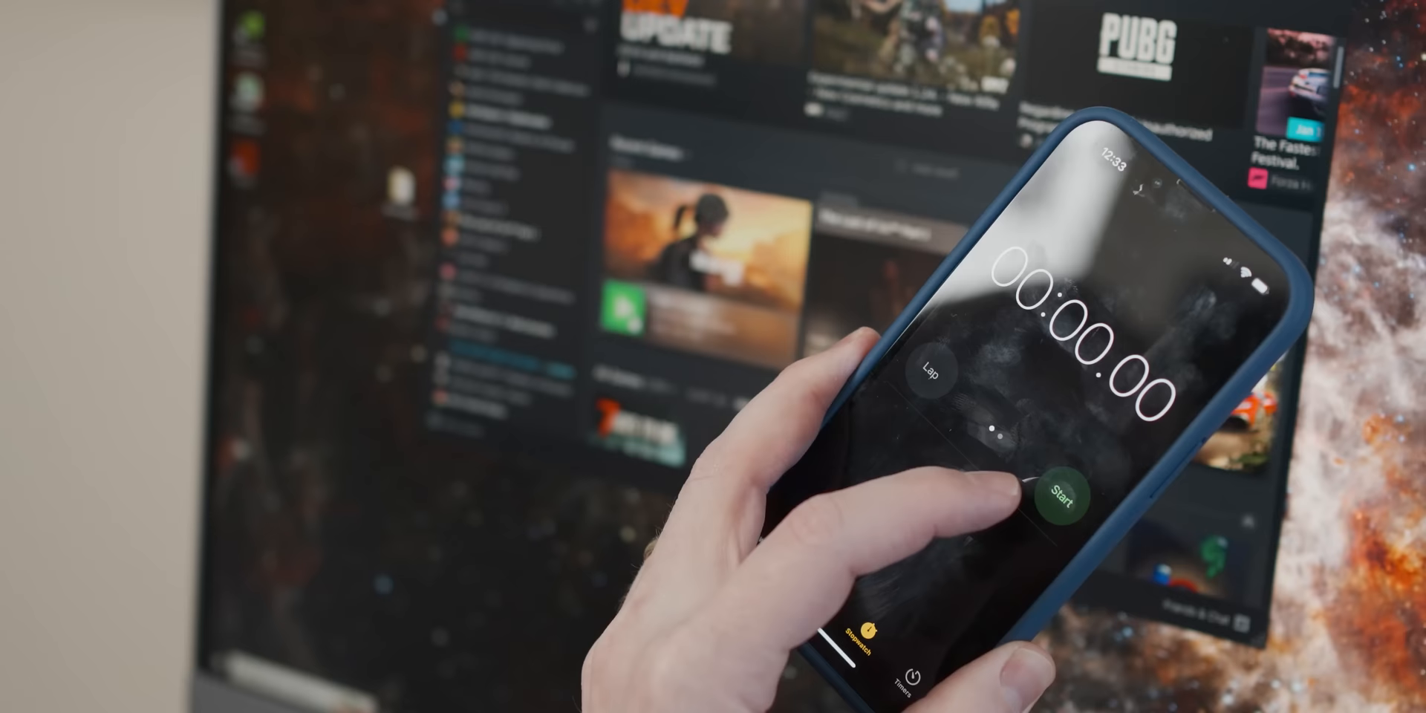
left_click(1083, 492)
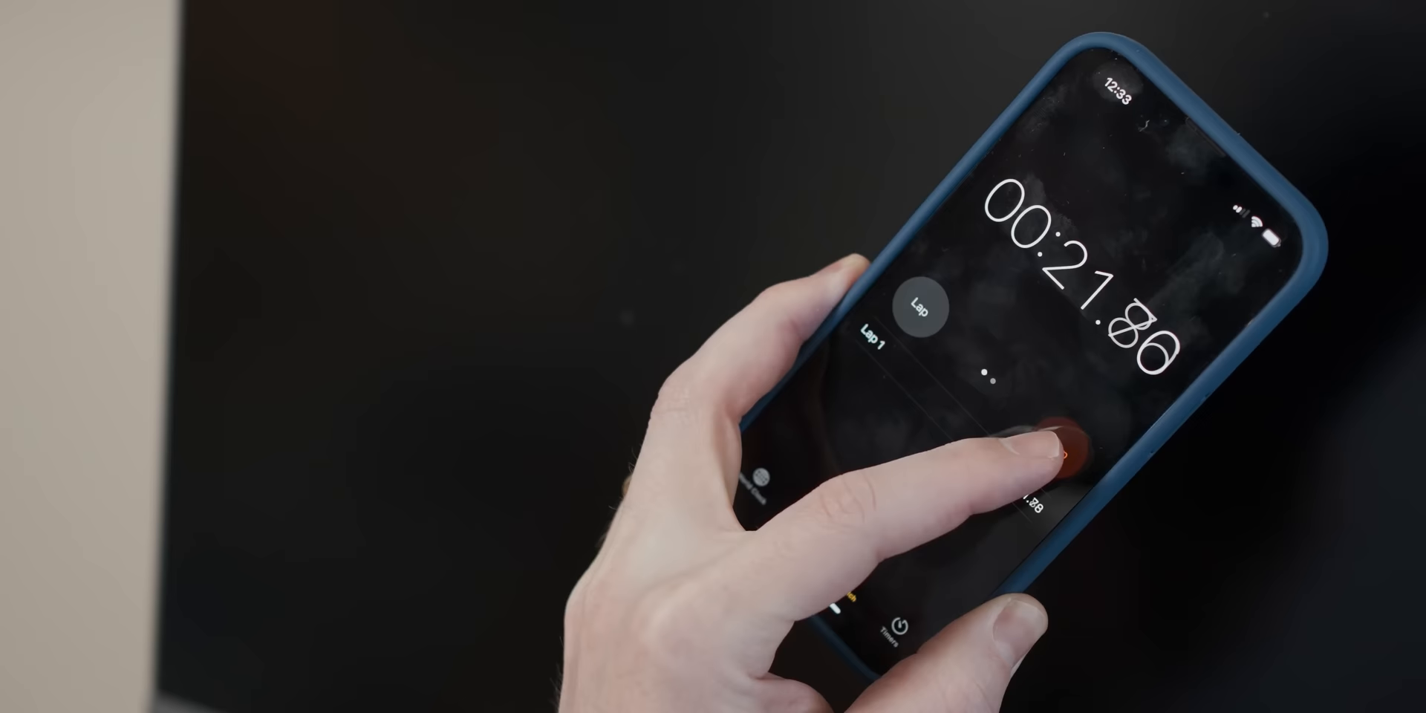